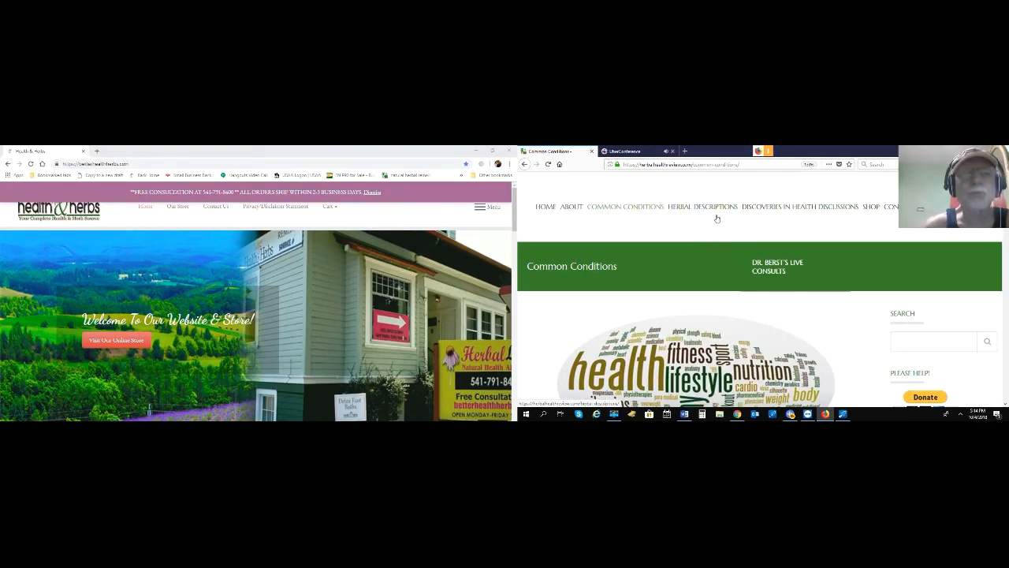
Open the Make Lifestyle Changes article under Miscellaneous Information and scroll to the detox recipe.
{"action": "scroll", "scroll_direction": "down", "scroll_amount": 3}
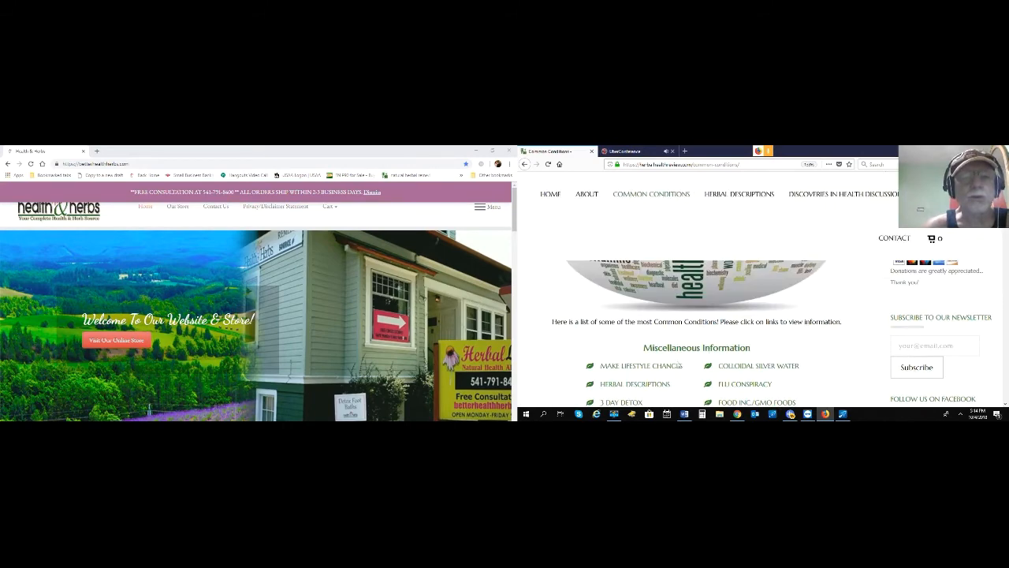
{"action": "left_click", "coordinate": [641, 365]}
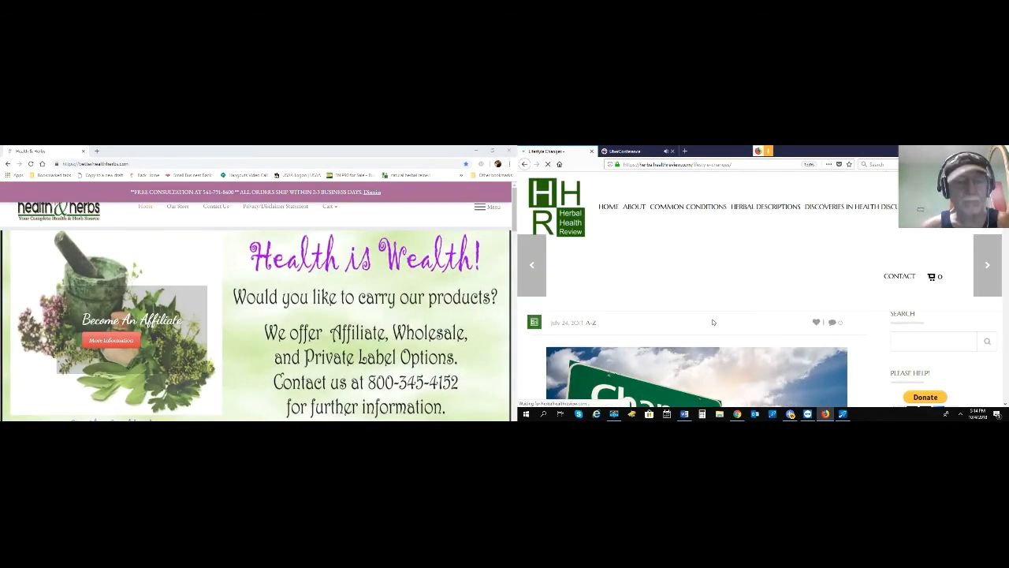
{"action": "scroll", "scroll_direction": "down", "scroll_amount": 3}
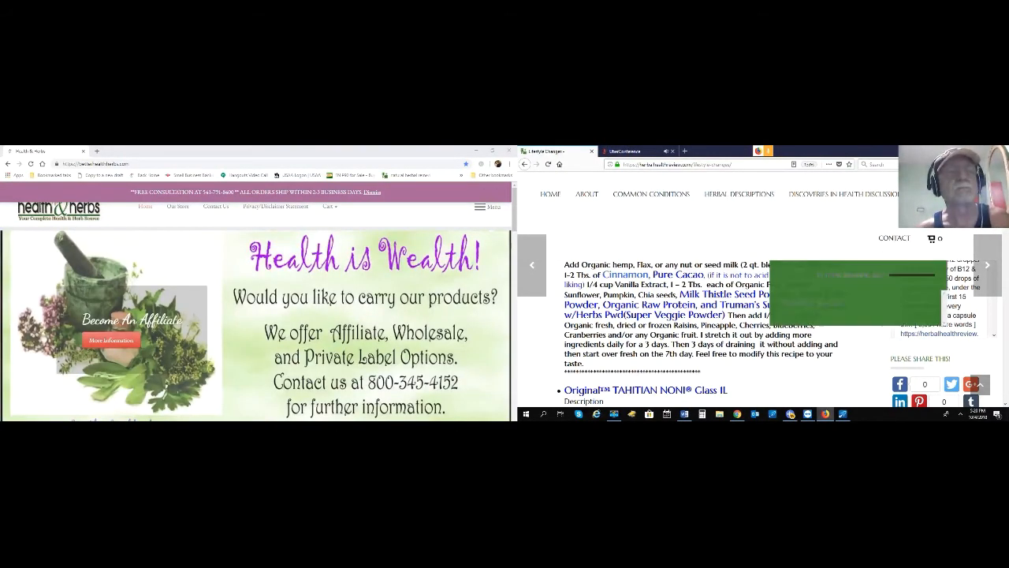
{"action": "left_click", "coordinate": [631, 150]}
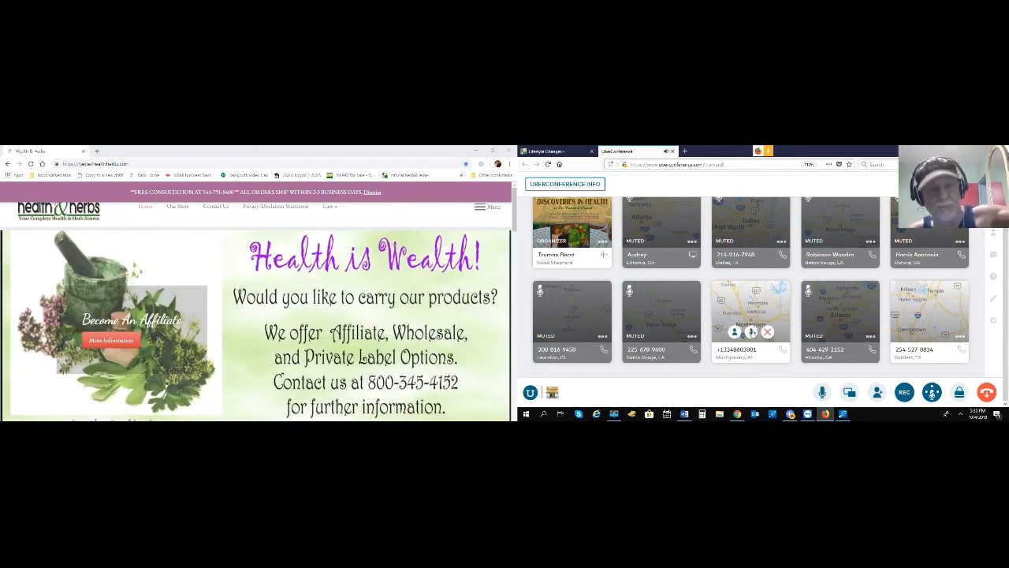
{"action": "mouse_move", "coordinate": [751, 331]}
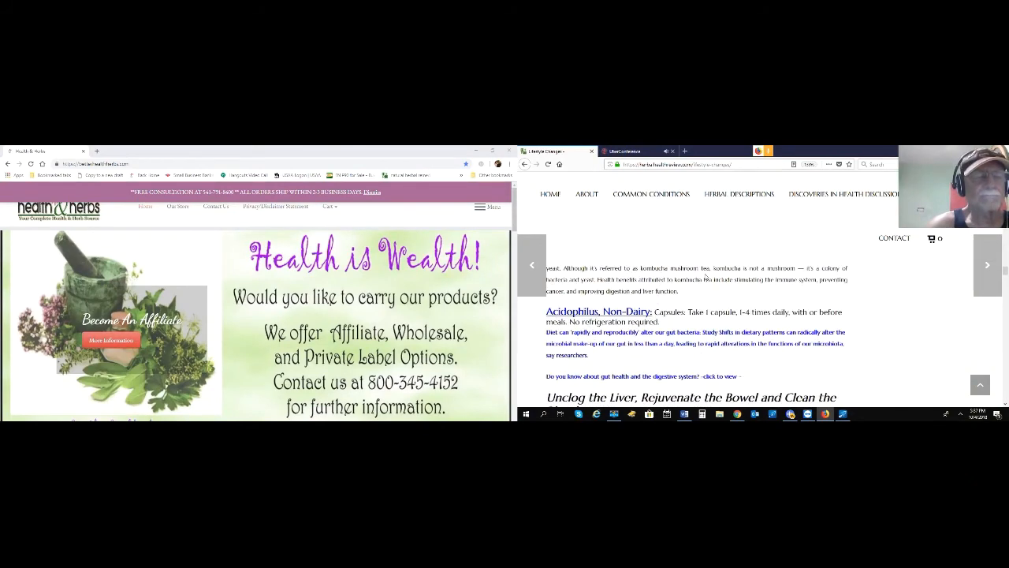
{"action": "scroll", "scroll_direction": "down", "scroll_amount": 3}
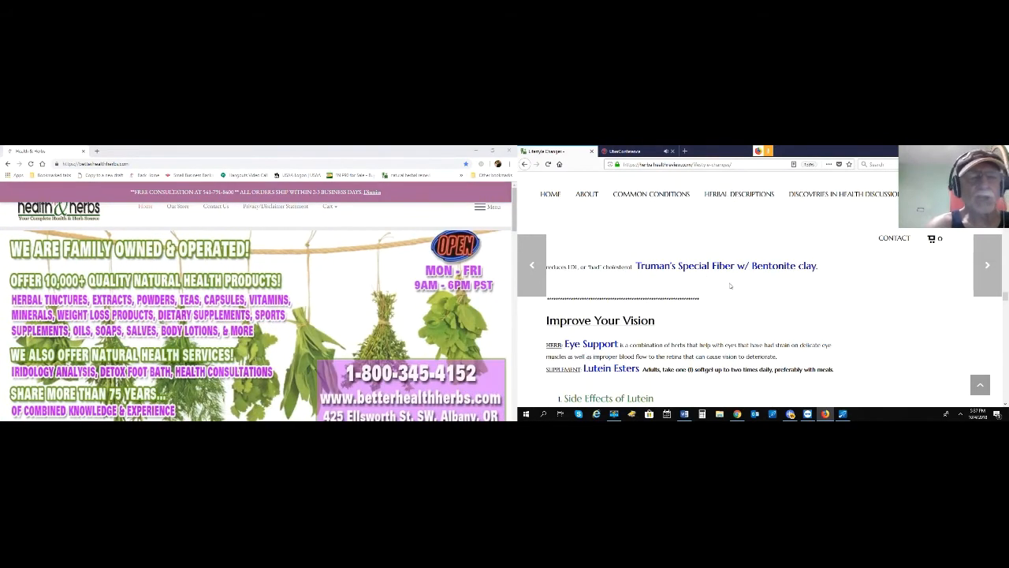
{"action": "scroll", "scroll_direction": "down", "scroll_amount": 3}
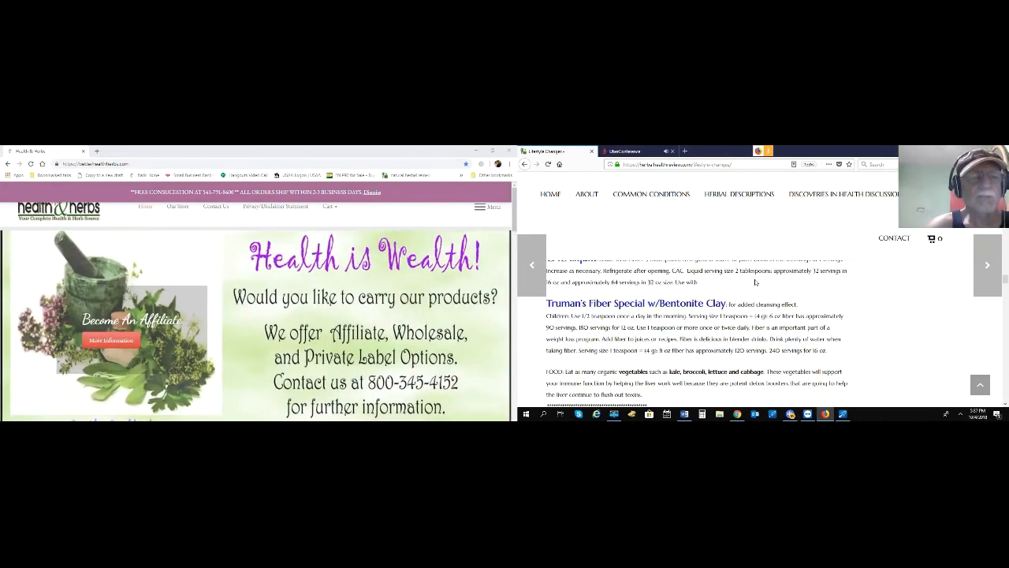
{"action": "scroll", "scroll_direction": "down", "scroll_amount": 3}
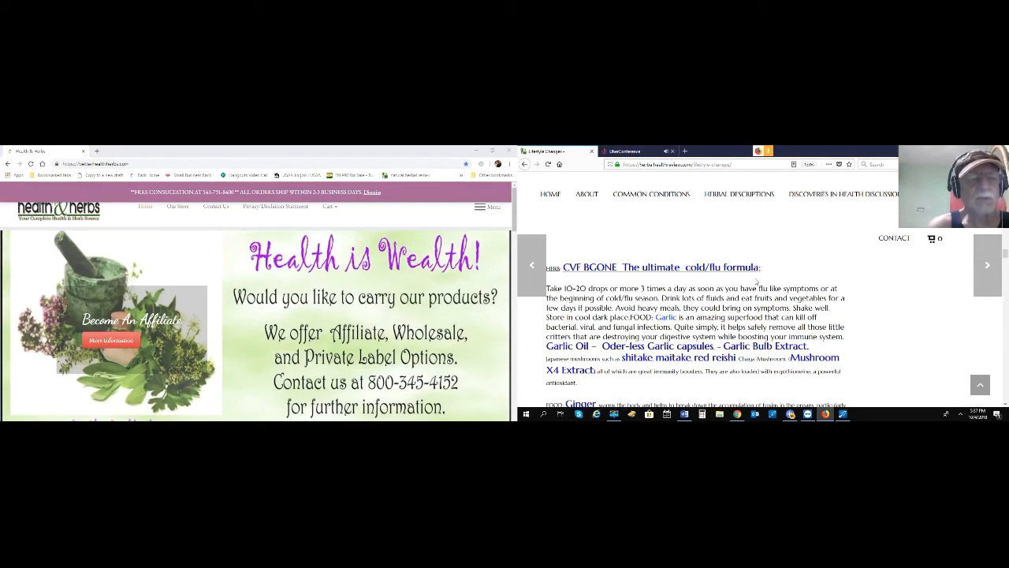
{"action": "mouse_move", "coordinate": [922, 368]}
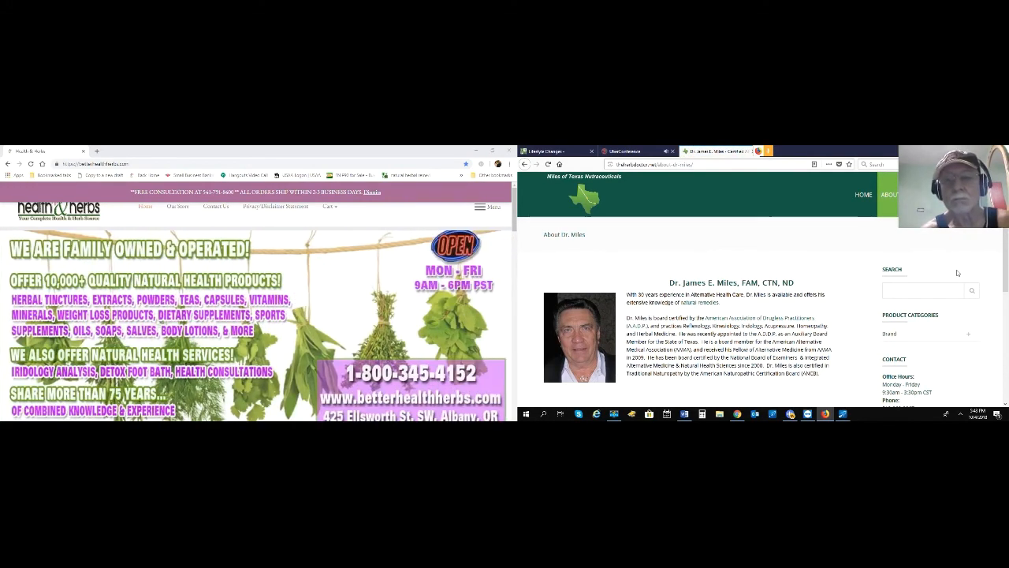
Scroll Dr. James E. Miles's About page to reveal the office contact sidebar.
{"action": "scroll", "scroll_direction": "down", "scroll_amount": 3}
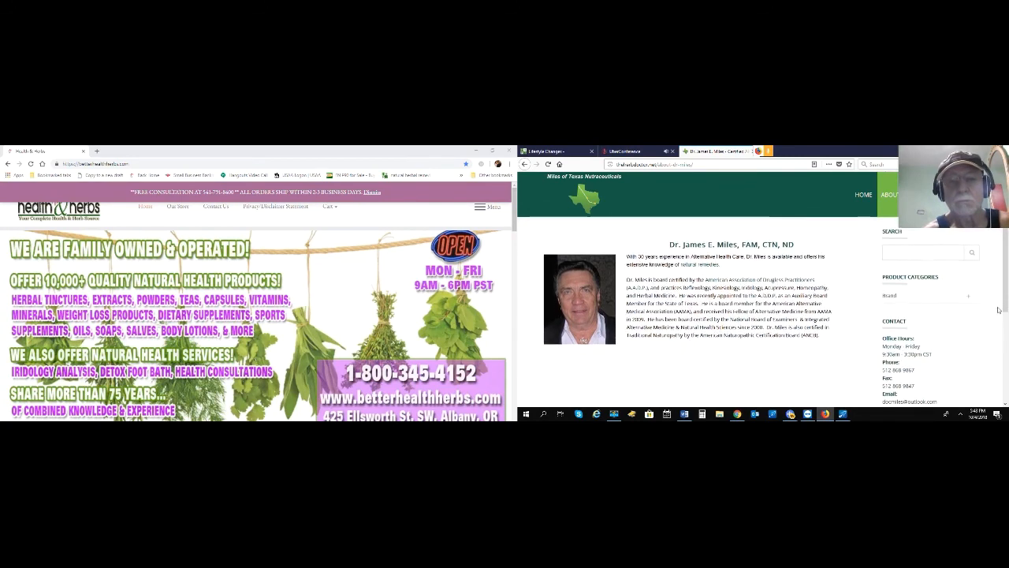